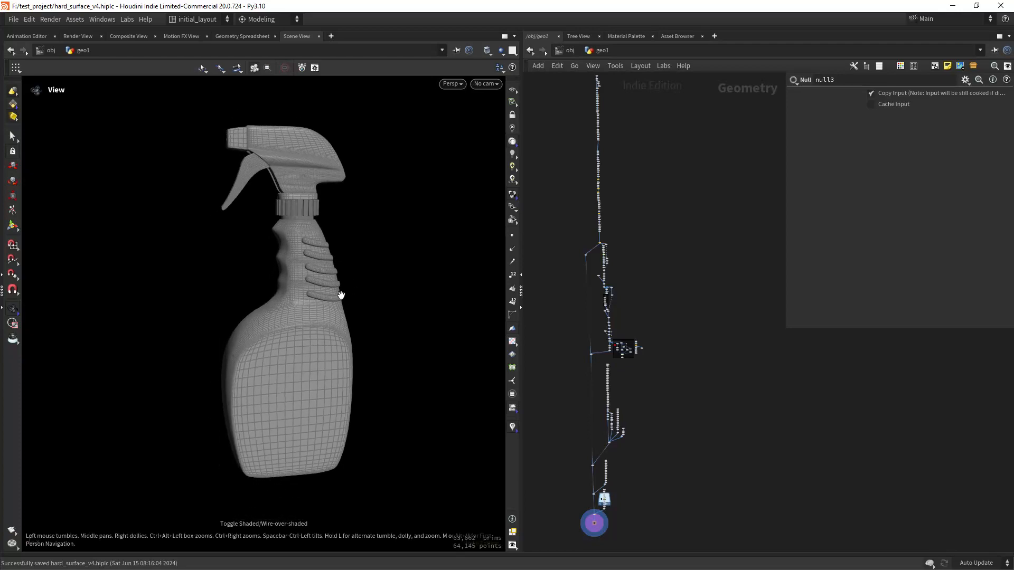
# - Expand the alternating tube2 face selection forward around the cylinder with Pattern Selection
pyautogui.click(684, 132)
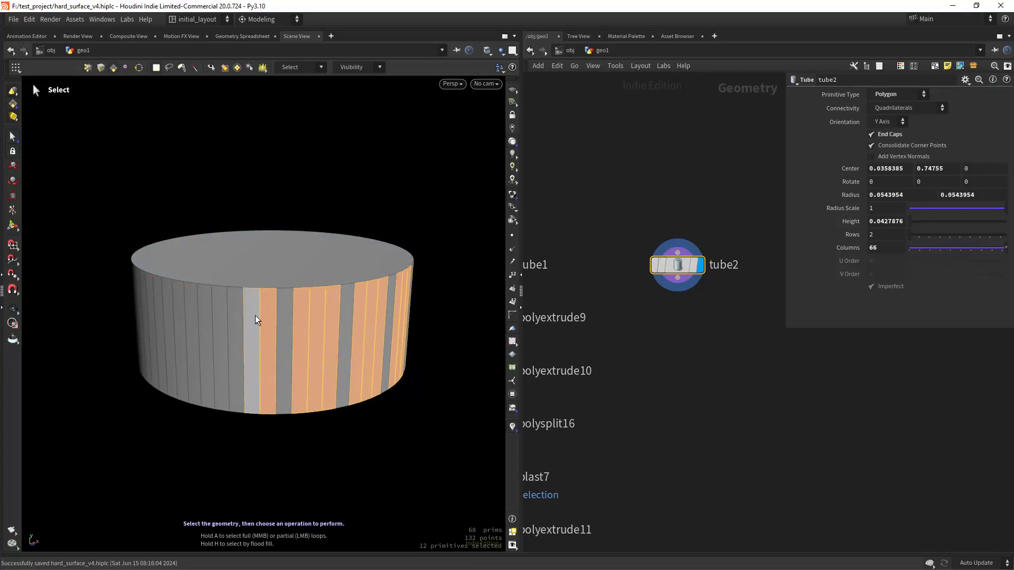
pyautogui.rightClick(256, 320)
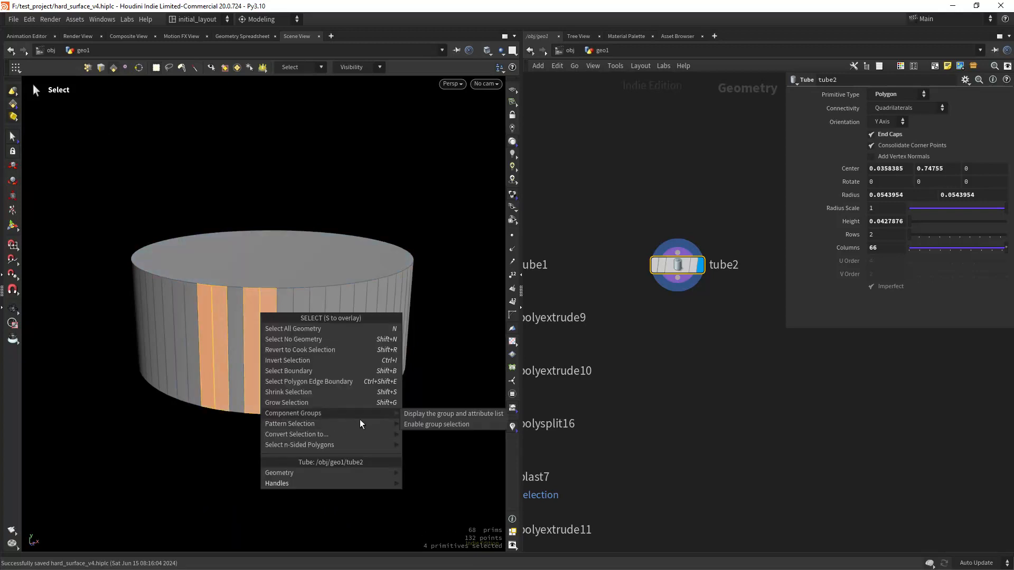
pyautogui.click(290, 423)
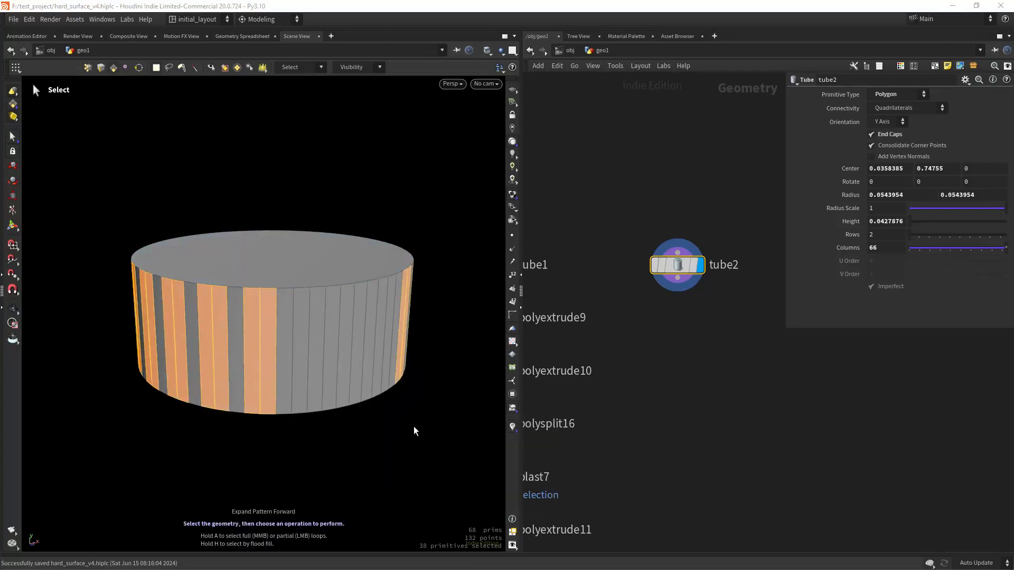
pyautogui.rightClick(414, 431)
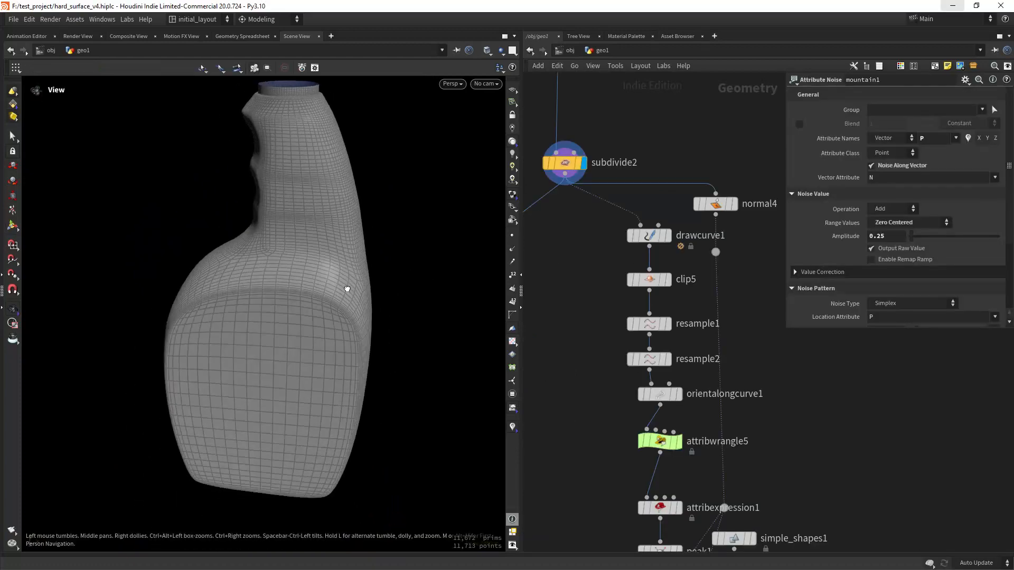
# - Step through drawcurve1, clip5, resample1 and resample2 to inspect the ridge curves
pyautogui.click(650, 234)
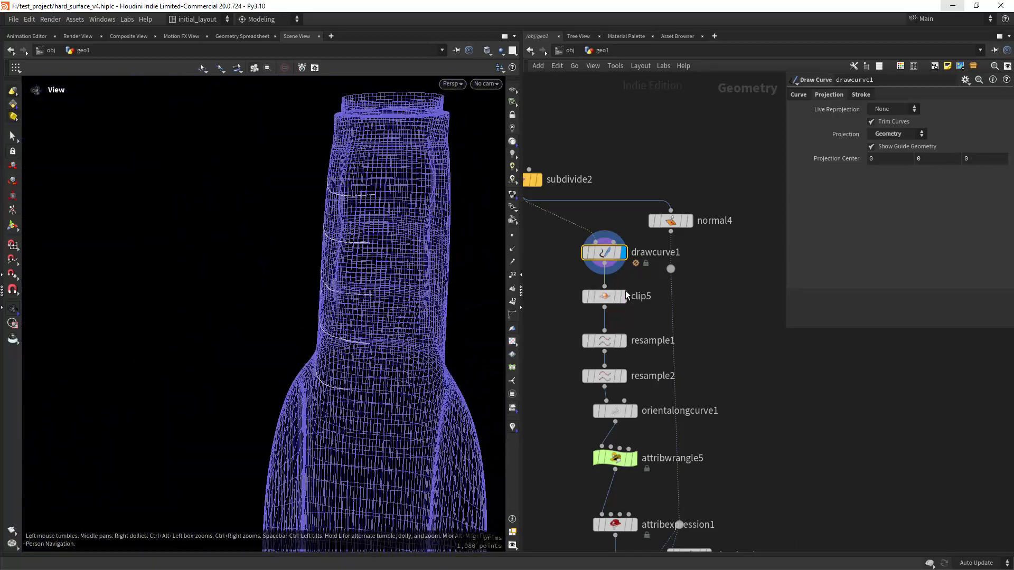
pyautogui.click(604, 296)
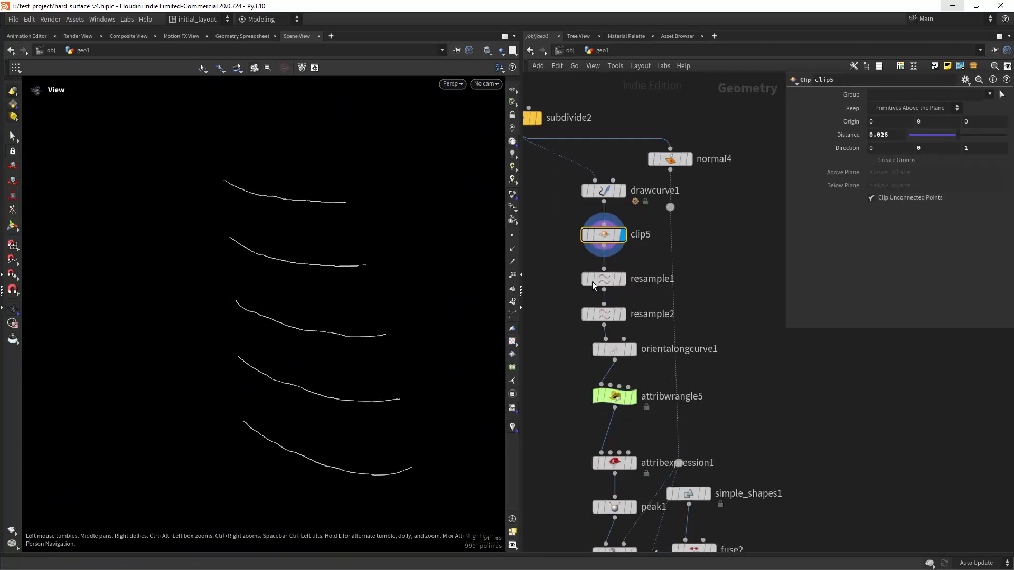
pyautogui.click(603, 279)
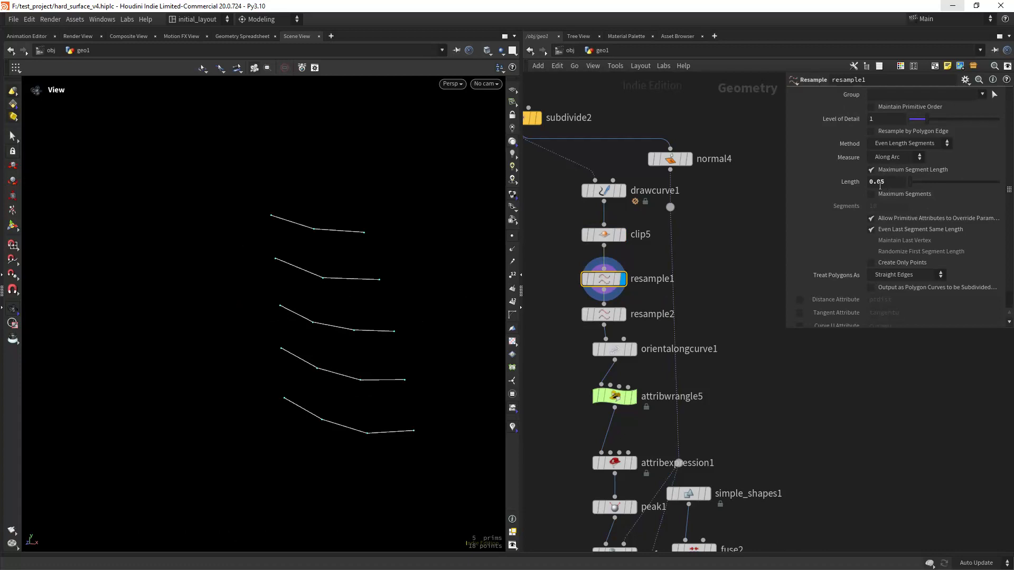
pyautogui.click(603, 313)
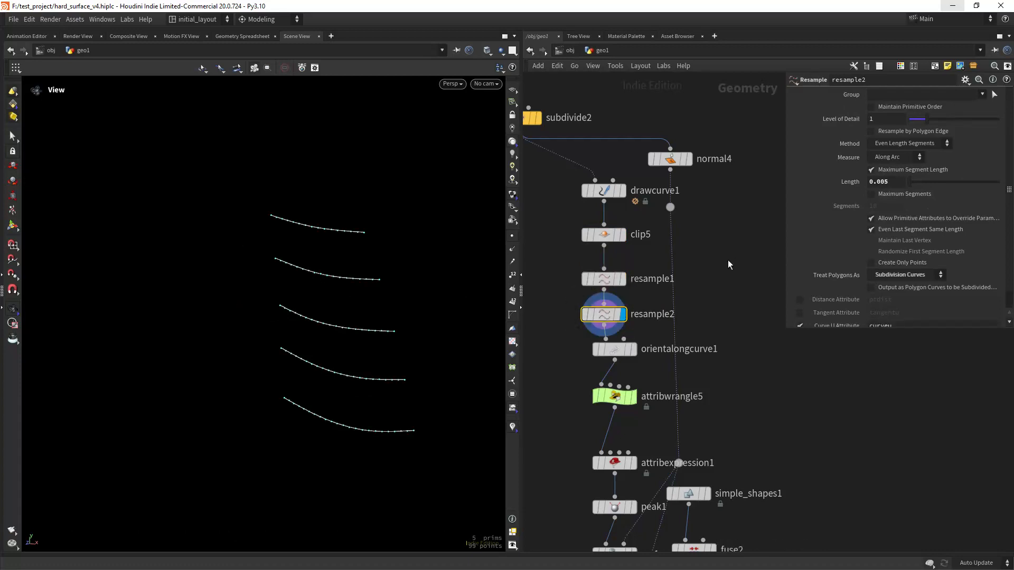
pyautogui.moveTo(651, 297)
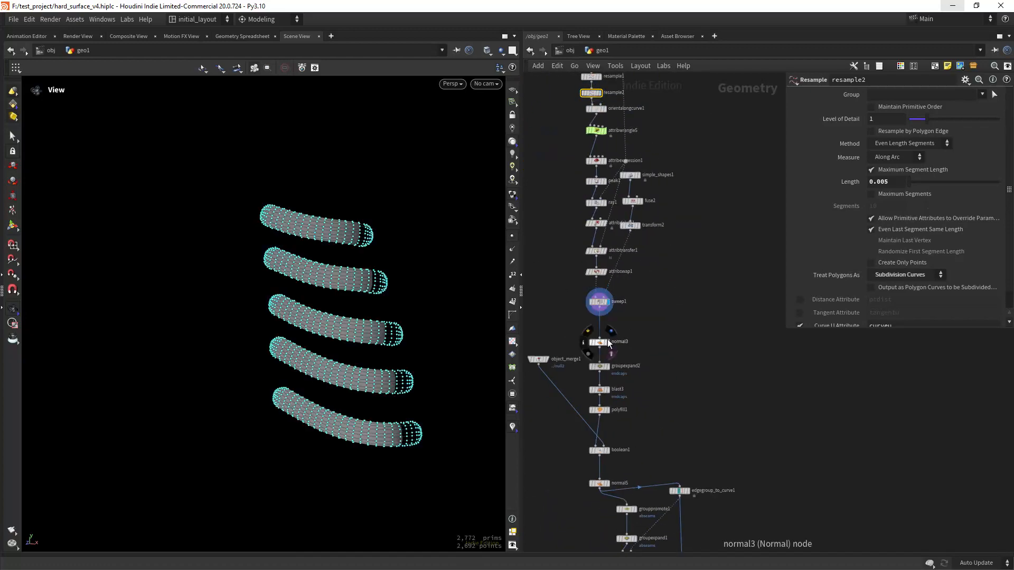
# - Set the display flag on normal3 to view the shaded swept ridge tubes
pyautogui.click(599, 342)
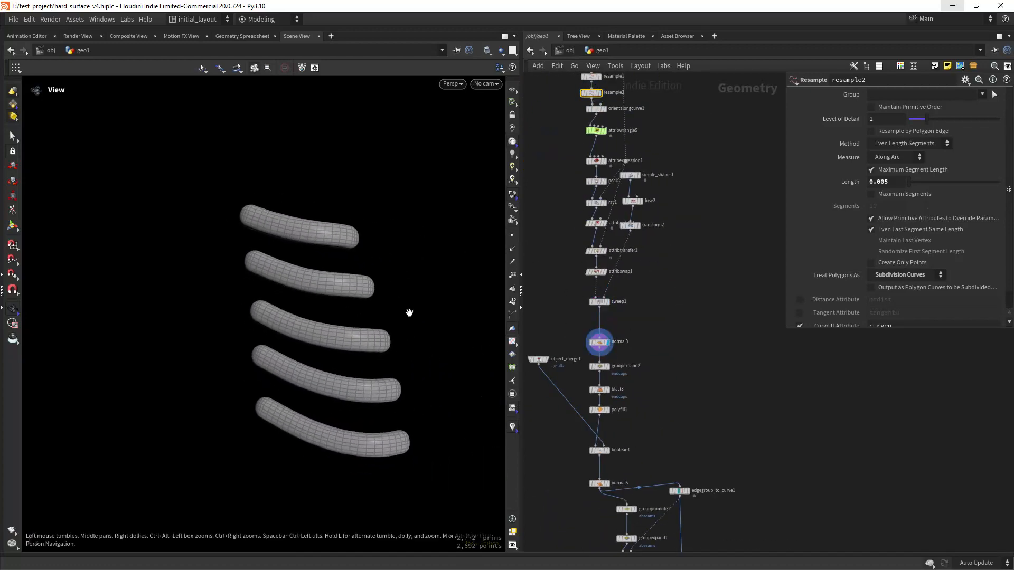
pyautogui.click(646, 417)
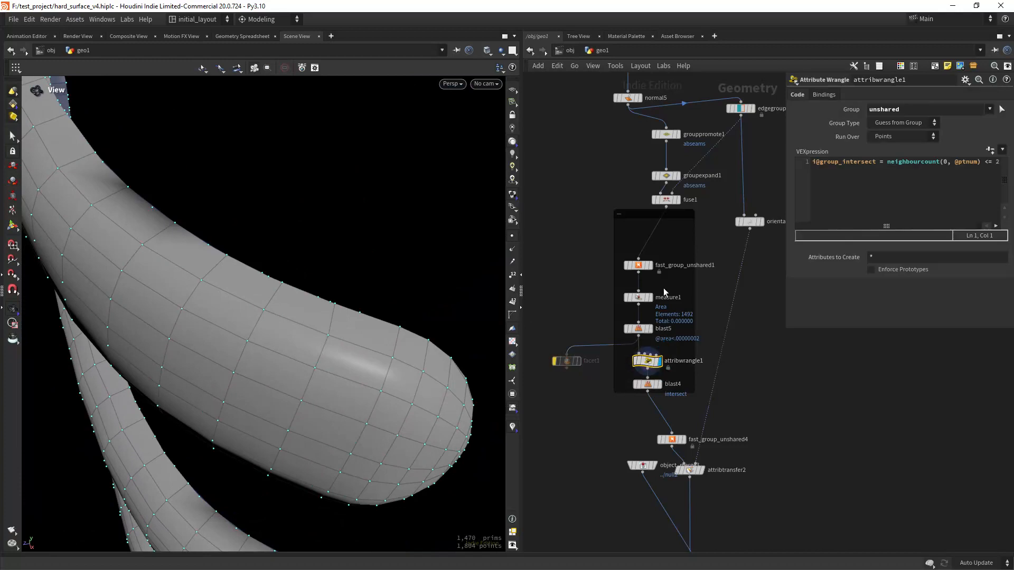
pyautogui.moveTo(681, 369)
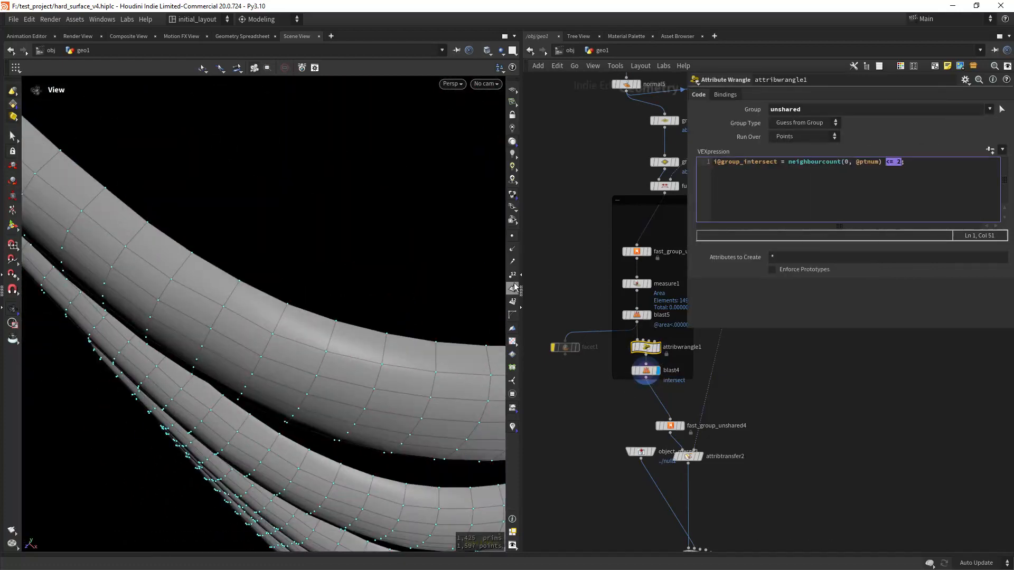
# - Display normal5 to show the boolean-cut ridge geometry
pyautogui.click(672, 369)
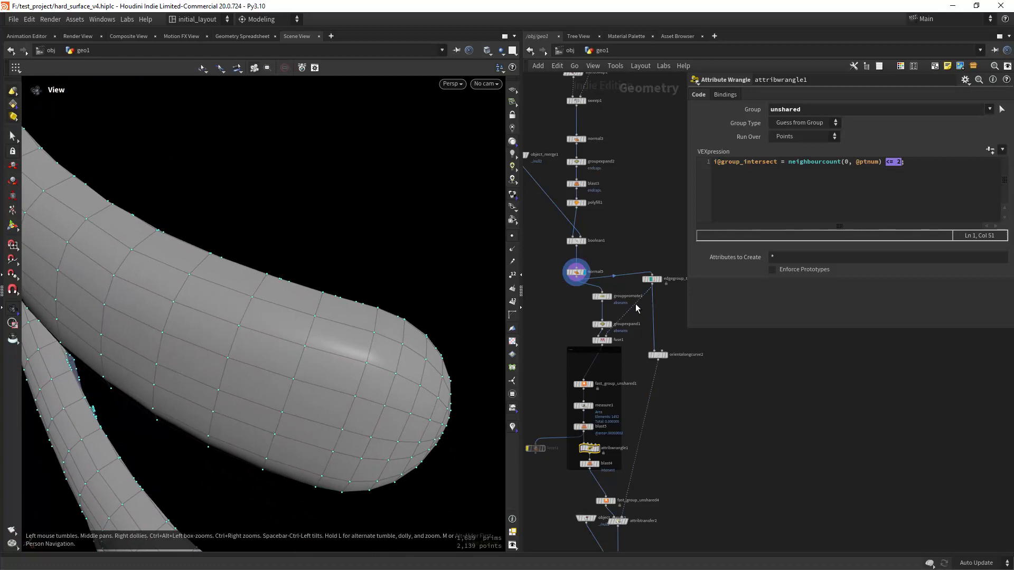
# - Inspect boolean1's abseams output group and grouppromote1, then display groupexpand1
pyautogui.click(575, 240)
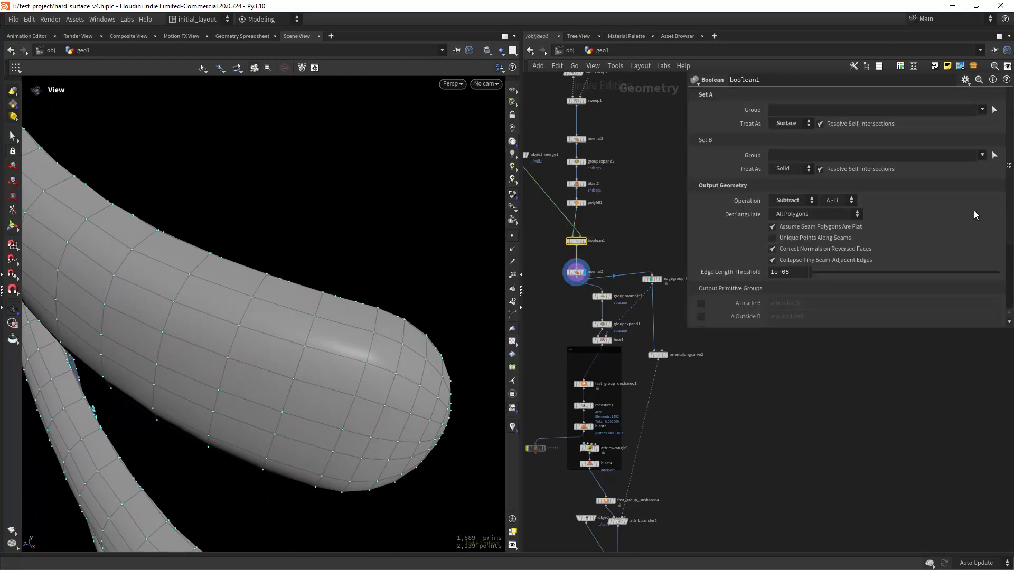
pyautogui.scroll(-3)
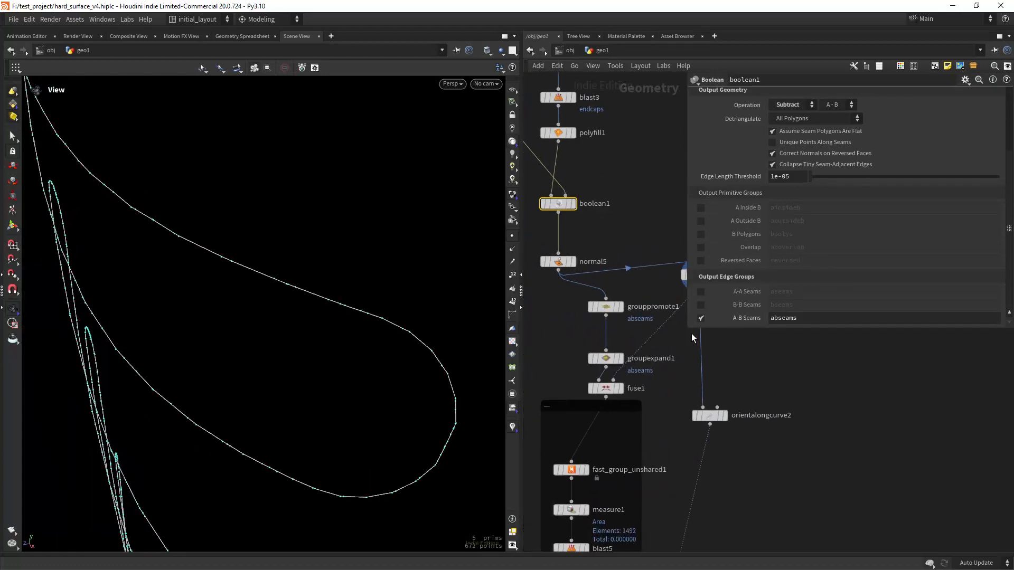
pyautogui.click(605, 306)
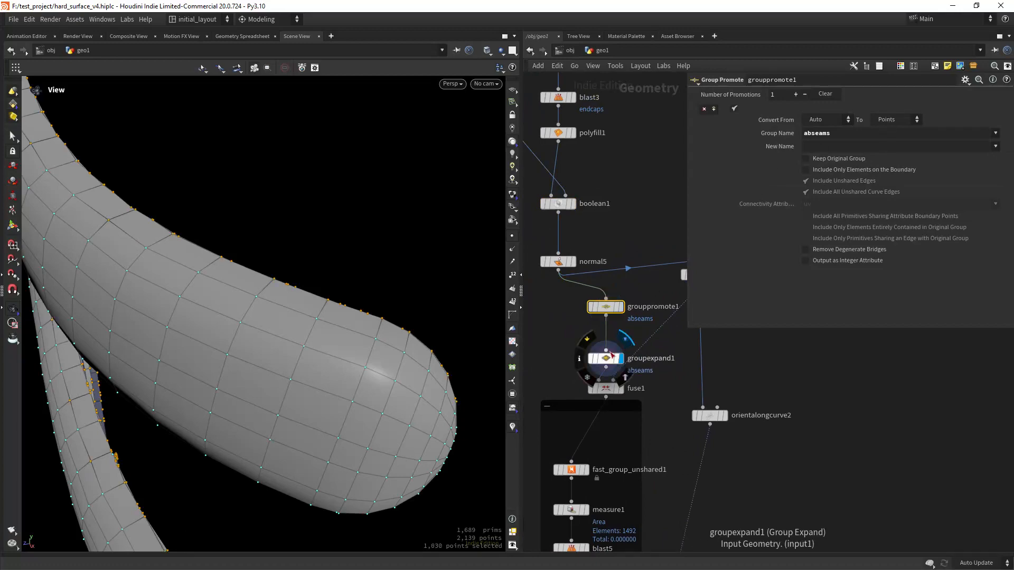
pyautogui.click(605, 359)
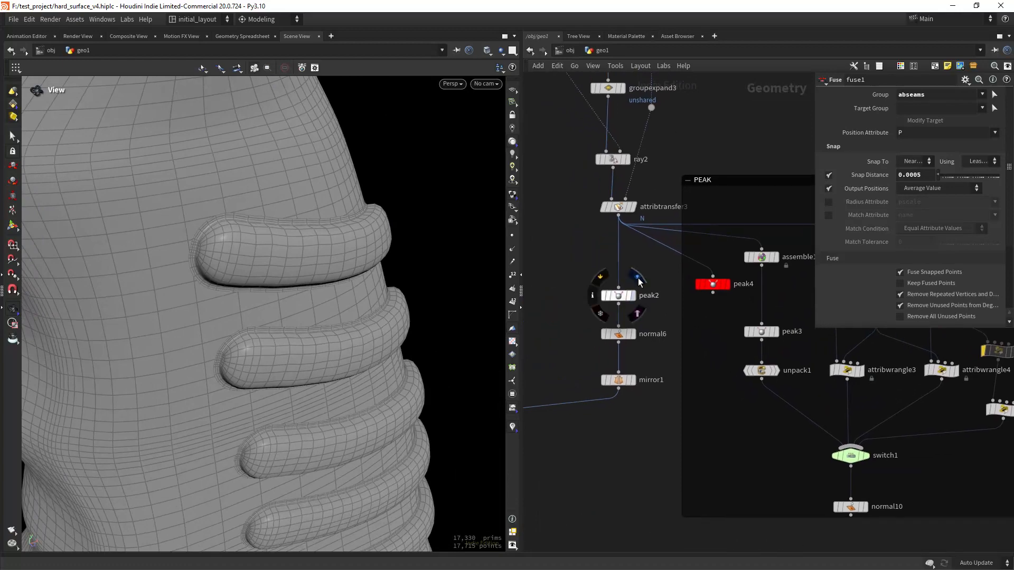
# - Display peak4 in the PEAK network with its 0.0395 offset
pyautogui.click(618, 333)
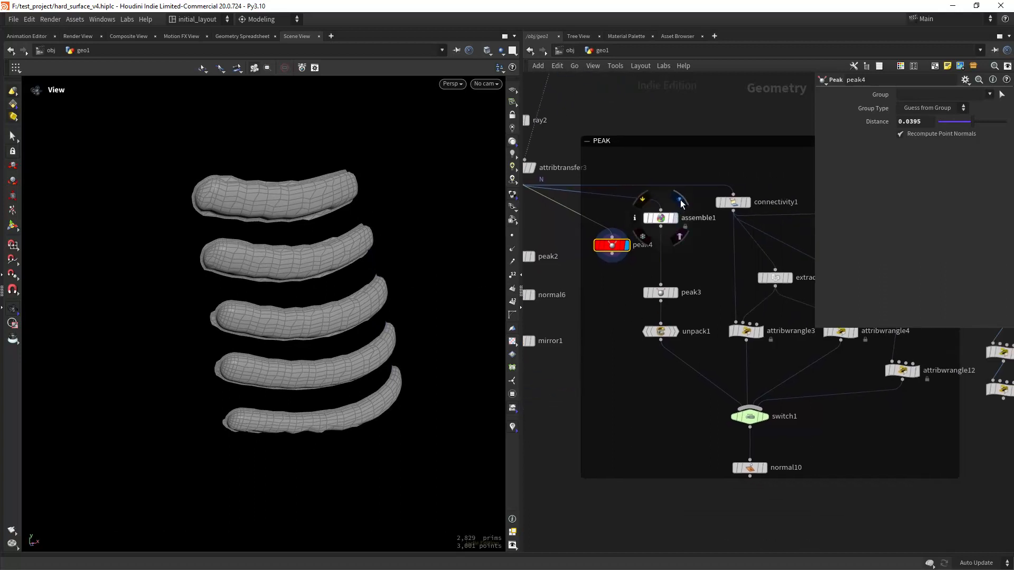
# - Display assemble1's packed ridge pieces, then peak3 offsetting them by 0.082
pyautogui.click(661, 219)
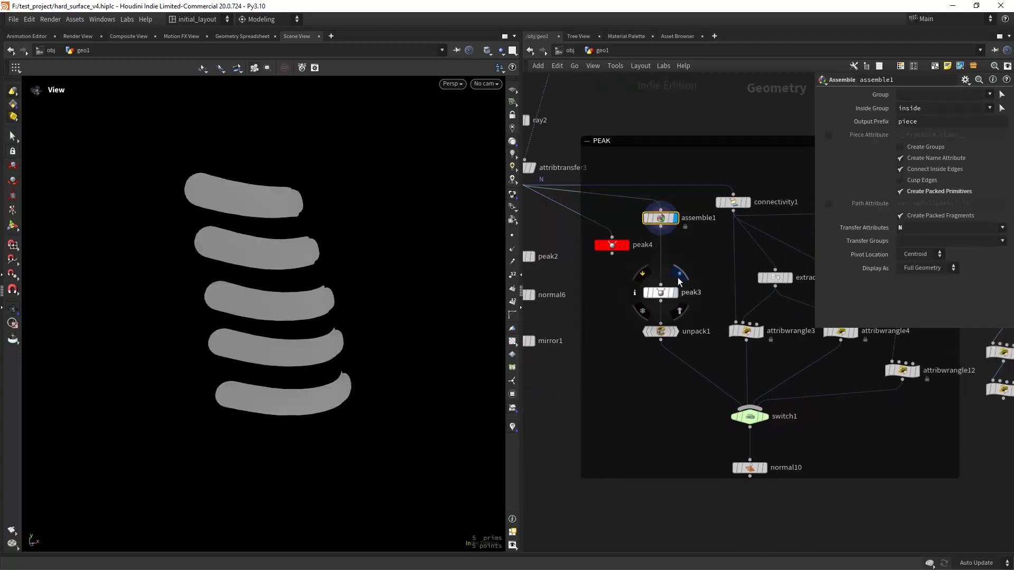
pyautogui.click(660, 292)
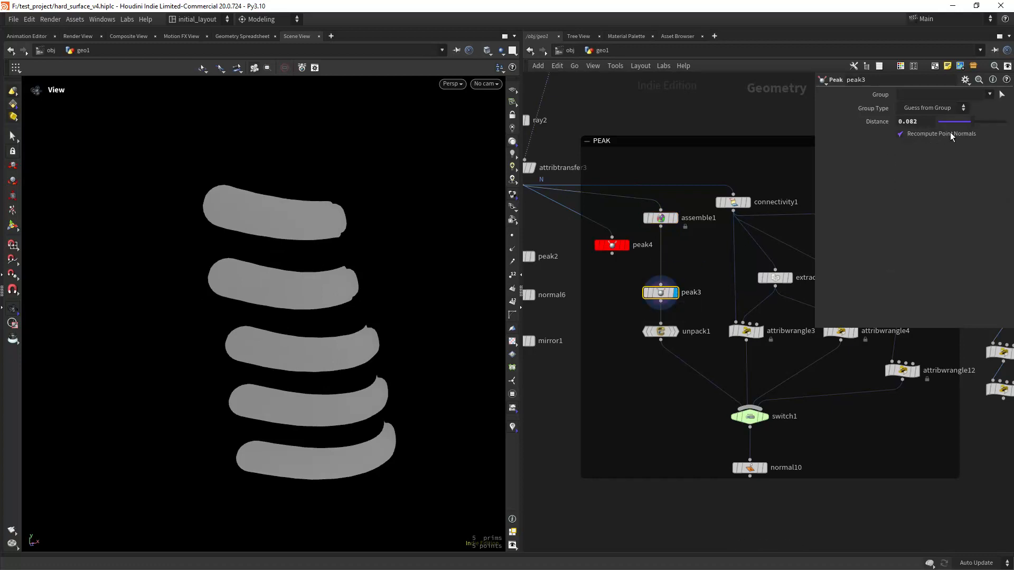
pyautogui.click(912, 121)
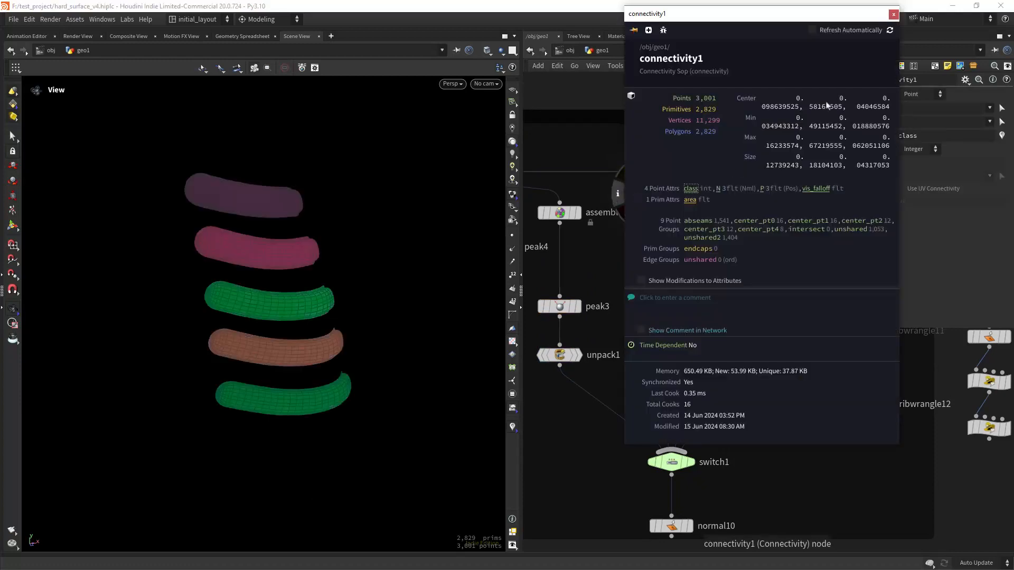
# - Inspect connectivity1's info, then display extractcentroid1 and attribwrangle3
pyautogui.click(893, 13)
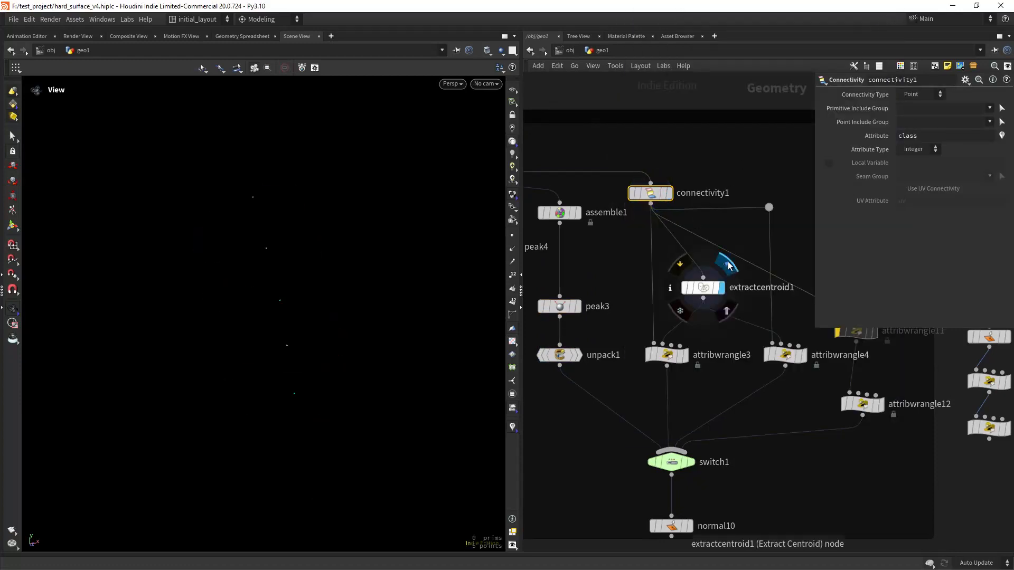
pyautogui.click(704, 288)
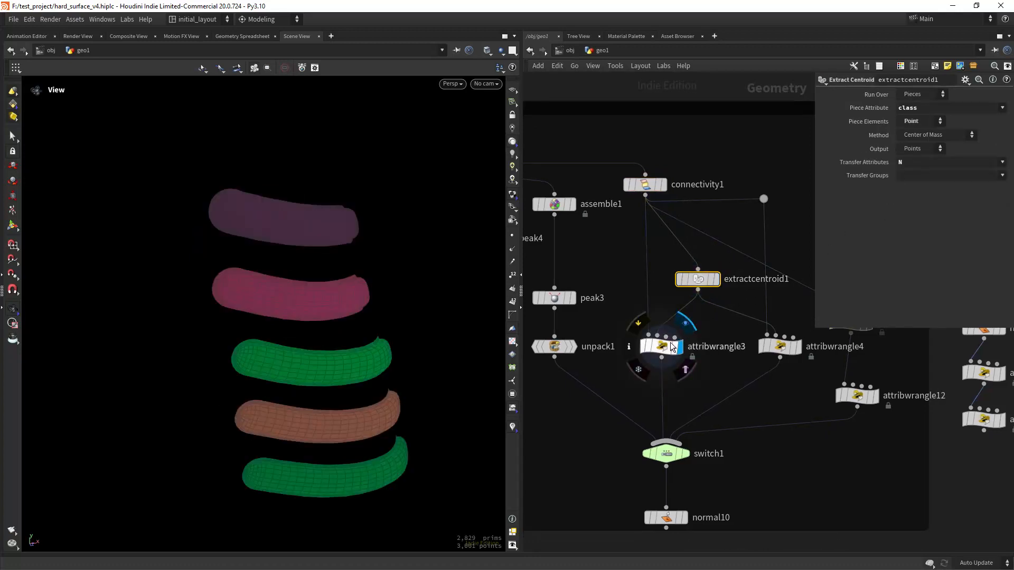
pyautogui.click(659, 346)
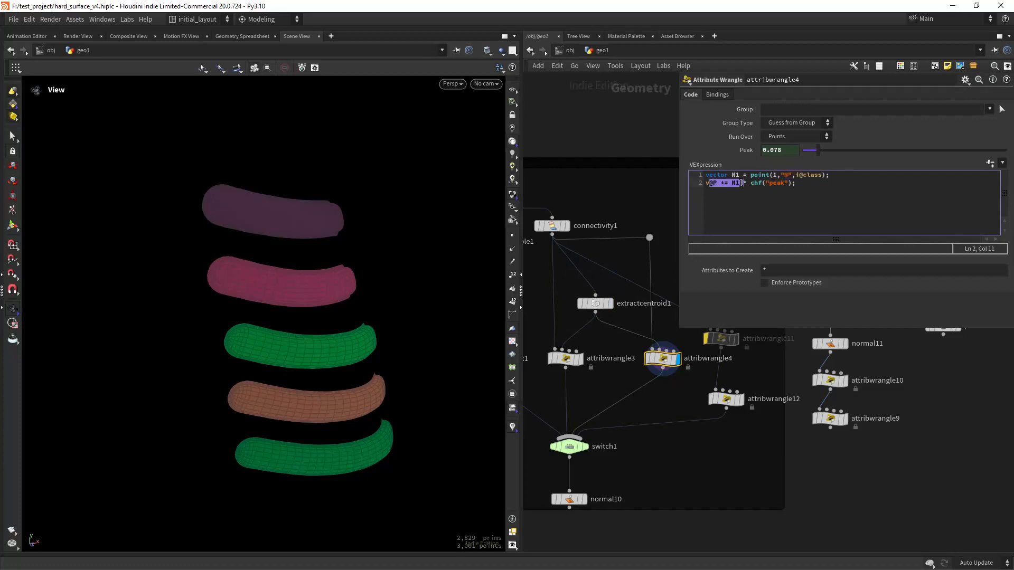
# - Append * chf("peak") to attribwrangle4's offset, then inspect attribwrangle12's code
pyautogui.write('* chf("peak")')
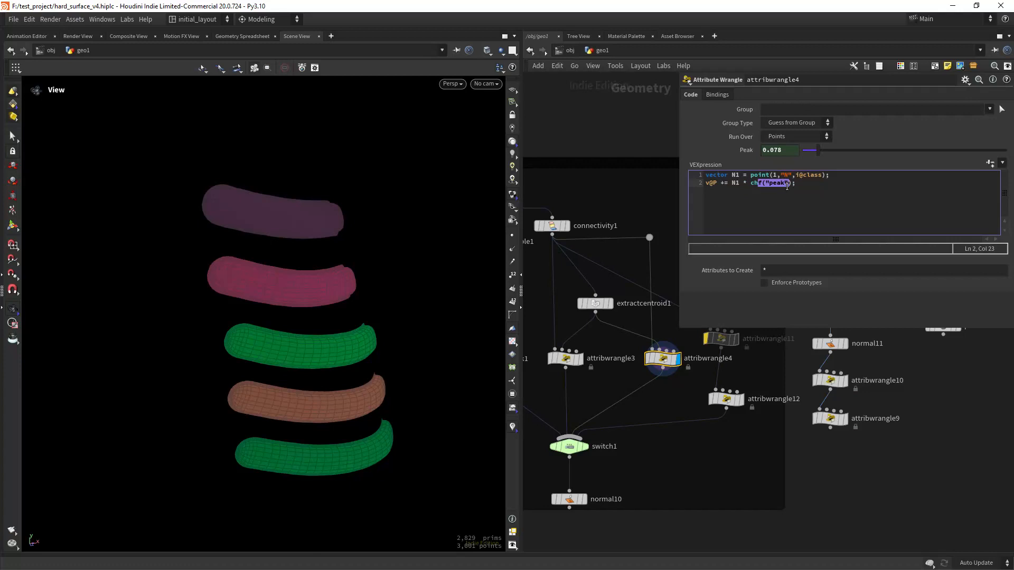
pyautogui.click(565, 358)
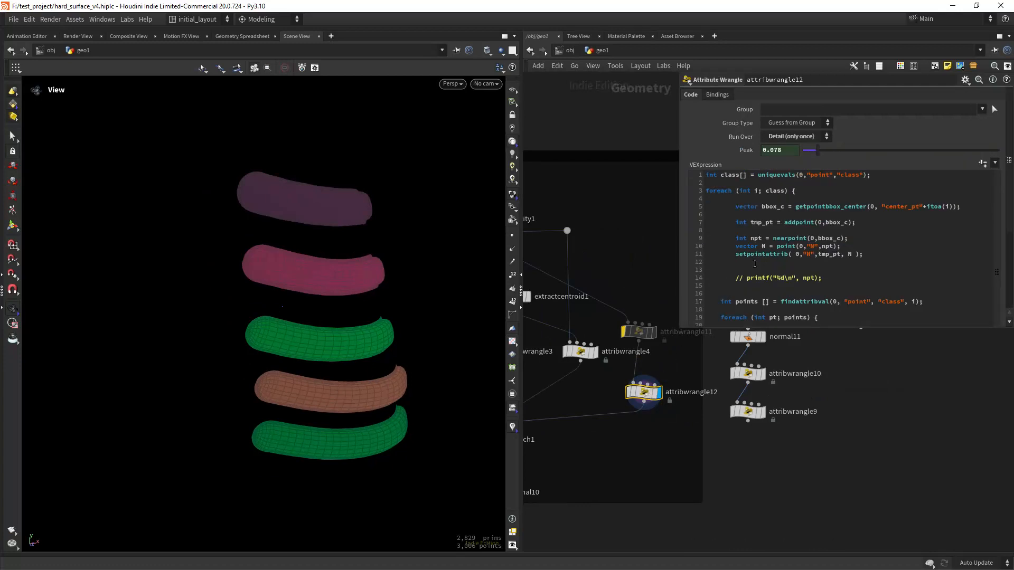
pyautogui.scroll(-3)
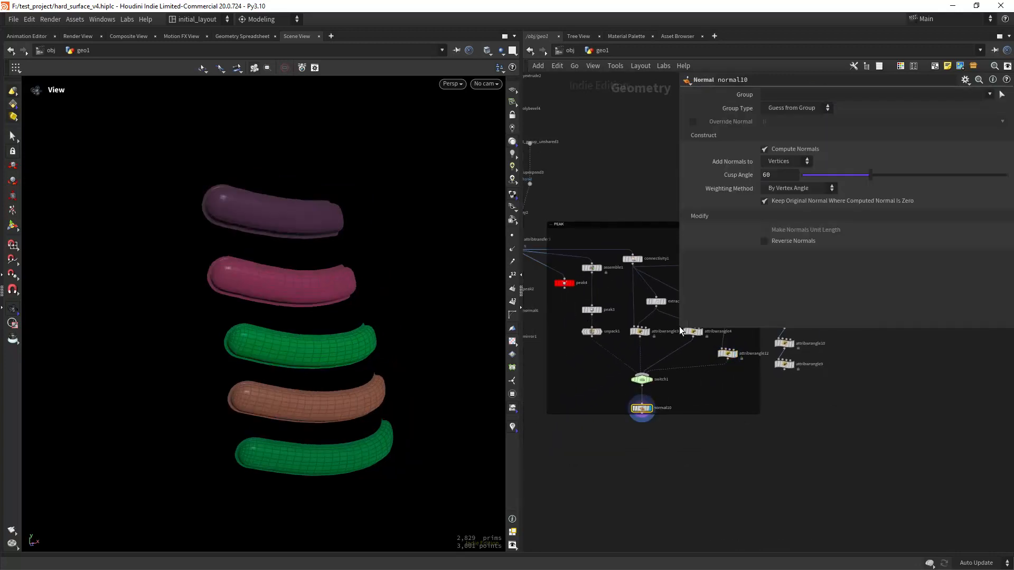
# - Set switch1's Select Input from 1 to 0
pyautogui.click(640, 380)
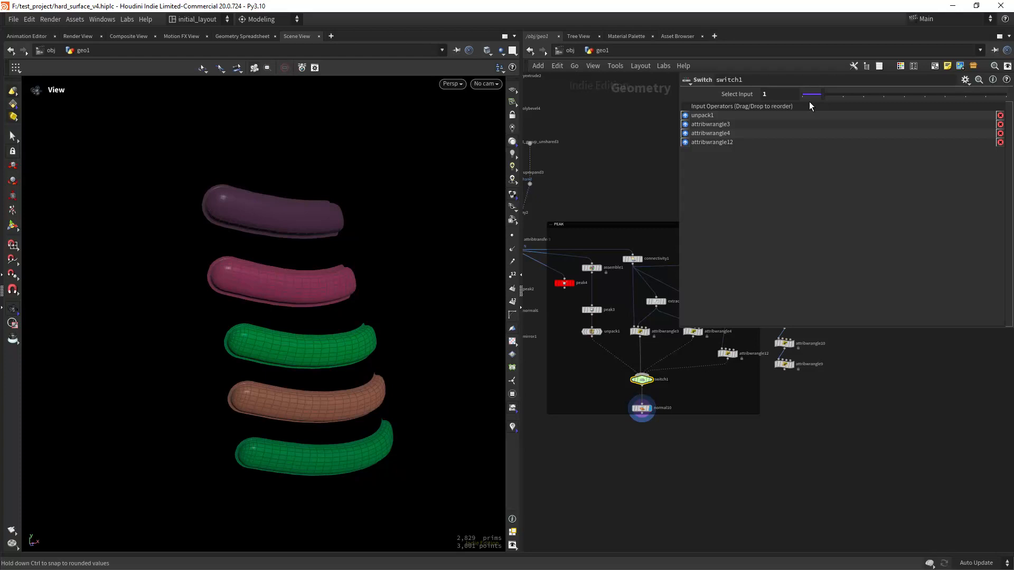
pyautogui.click(801, 95)
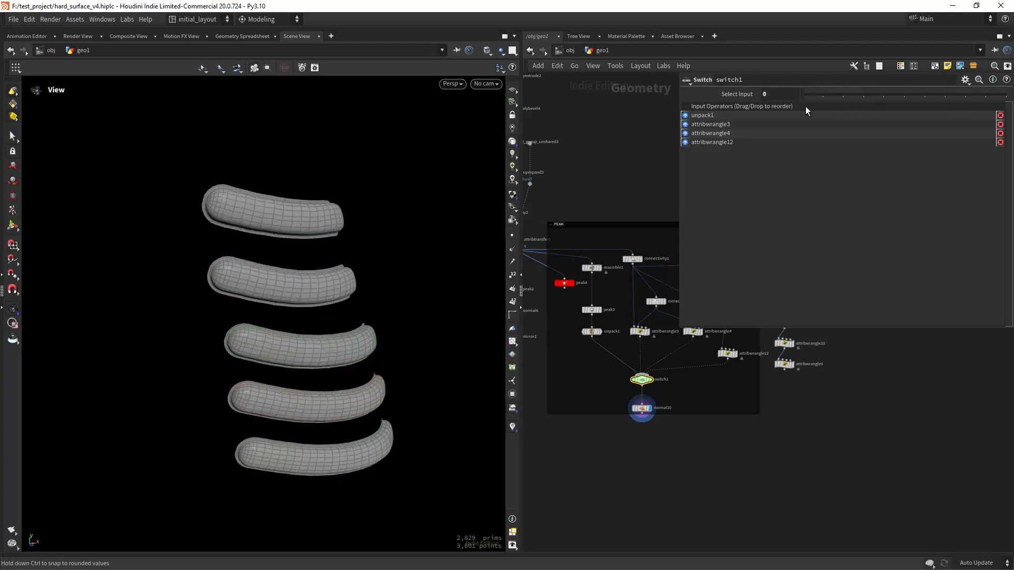
pyautogui.moveTo(797, 118)
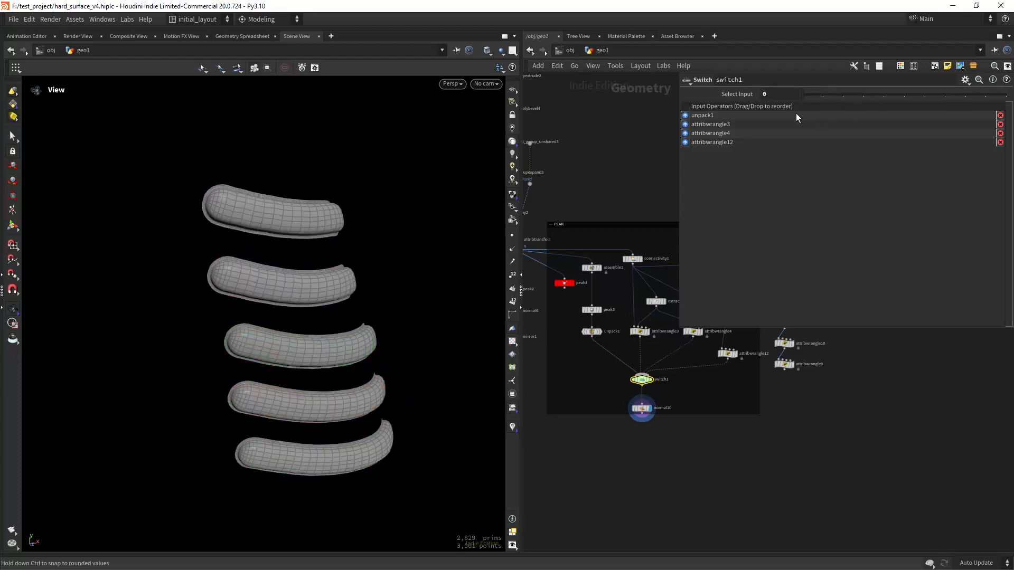